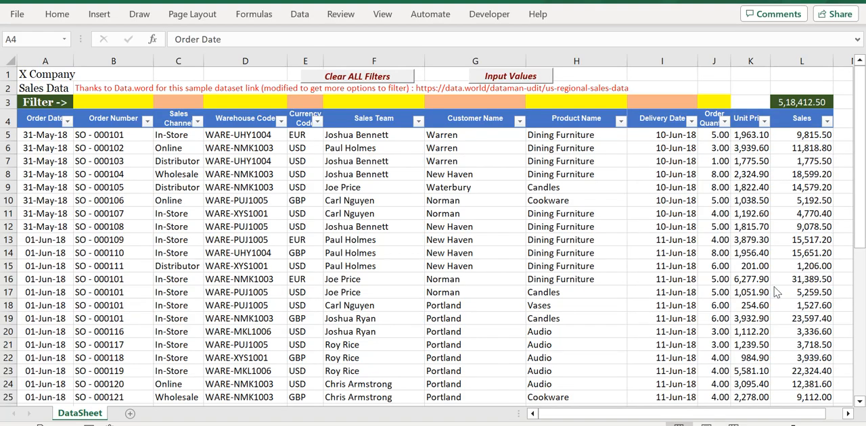
pyautogui.moveTo(670, 129)
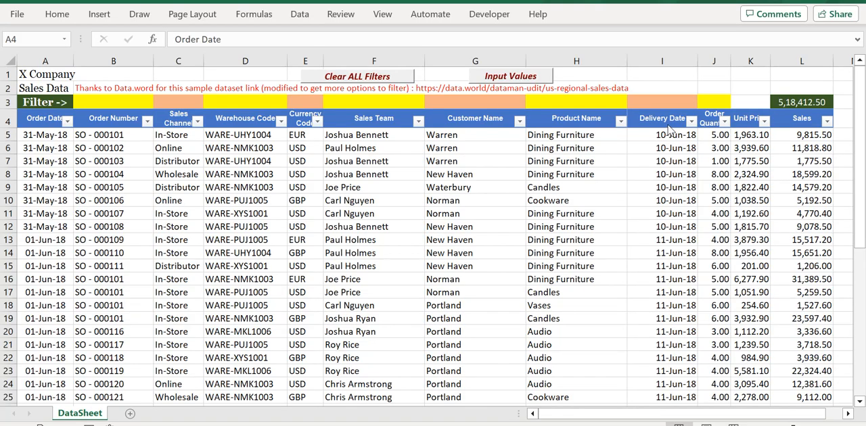
# Enter the delivery date 11/6/18 into filter cell I3 to show only that day's orders.
pyautogui.click(662, 119)
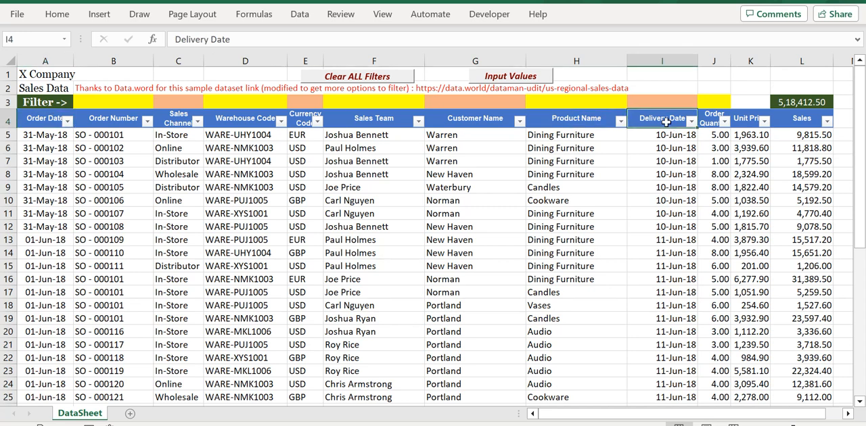
pyautogui.click(661, 102)
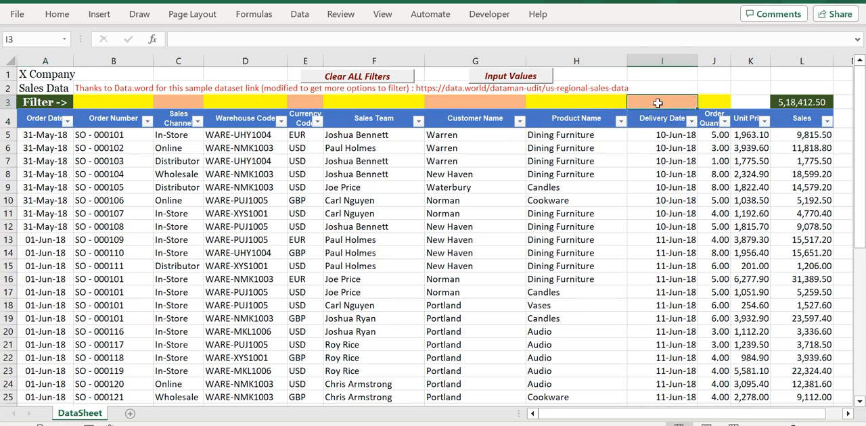
pyautogui.write('11/6/18')
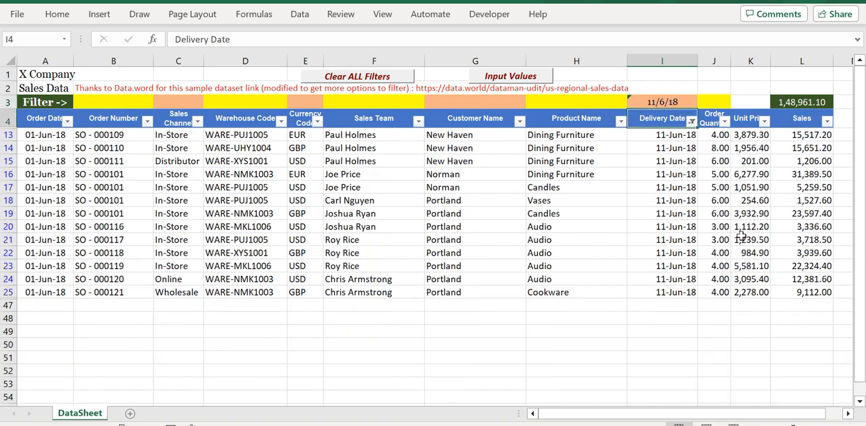
pyautogui.click(714, 101)
pyautogui.write('6')
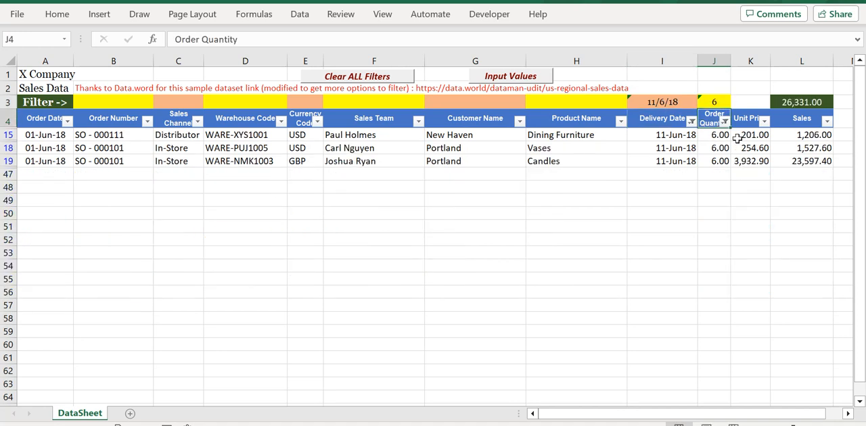
pyautogui.click(714, 101)
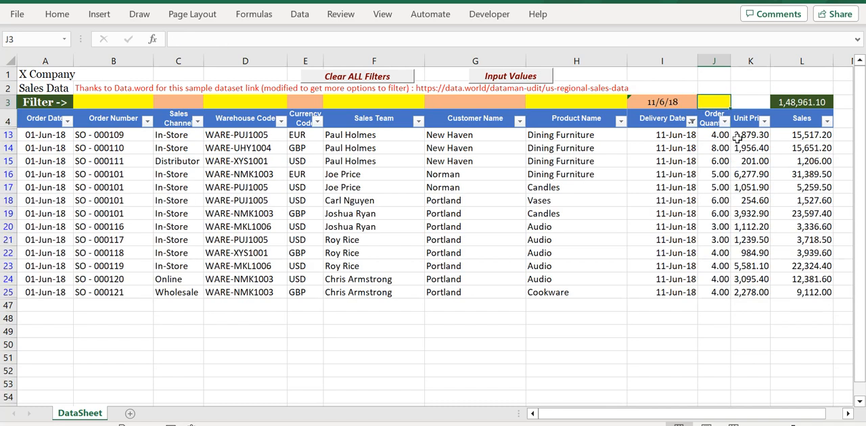
pyautogui.click(121, 102)
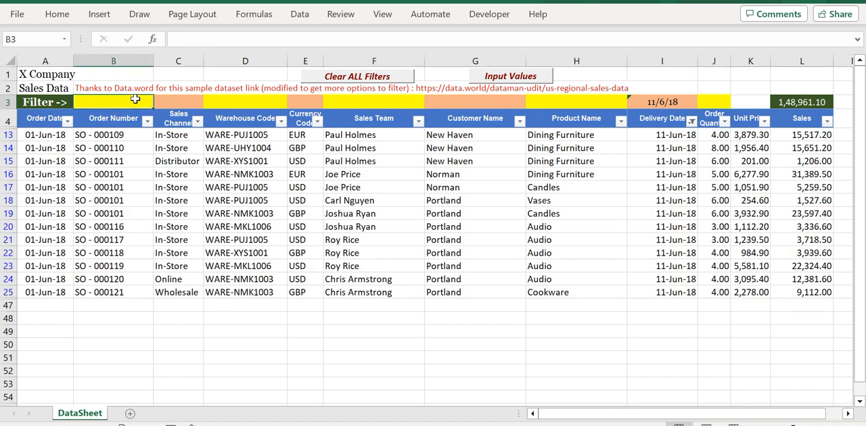
pyautogui.moveTo(128, 222)
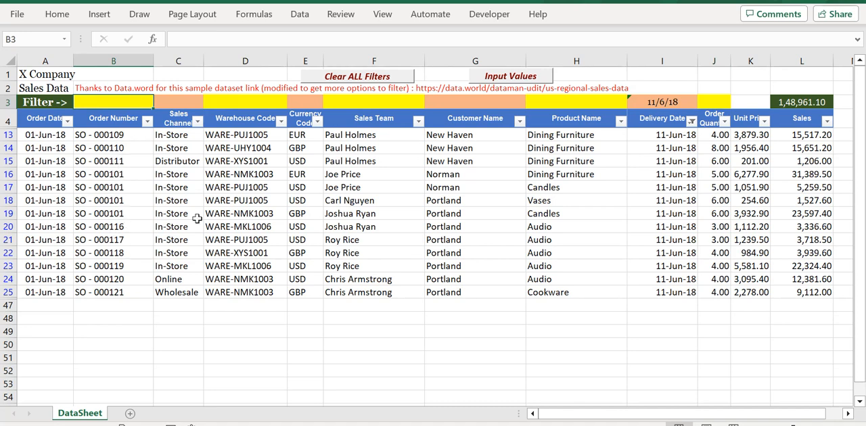
pyautogui.write('*')
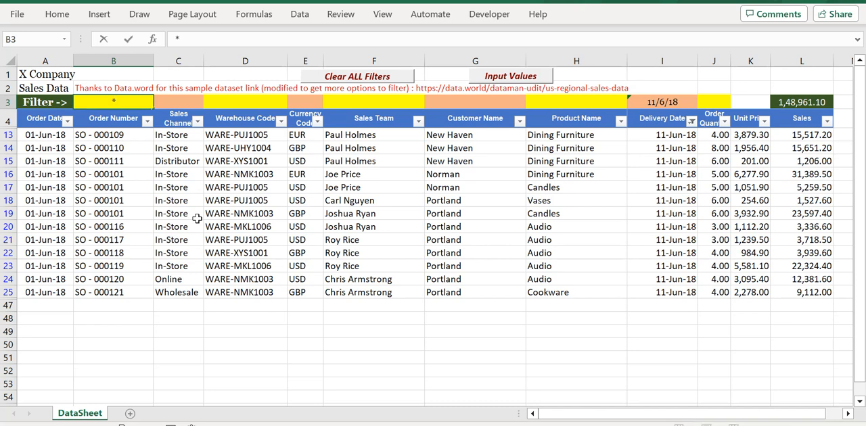
pyautogui.write('101')
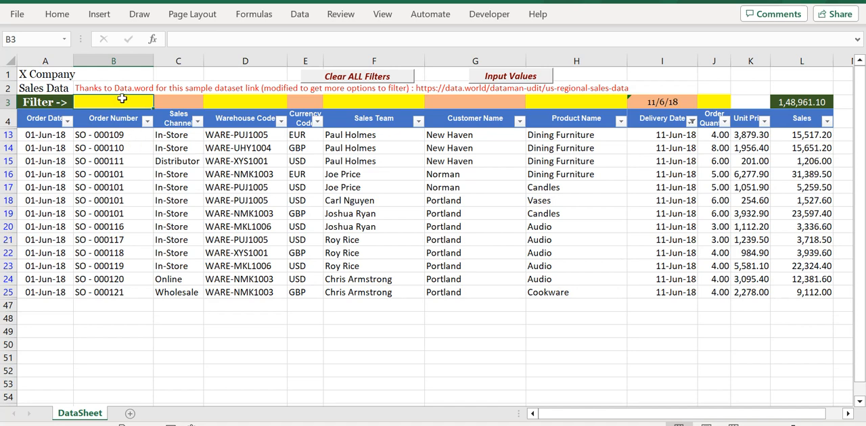
pyautogui.moveTo(211, 106)
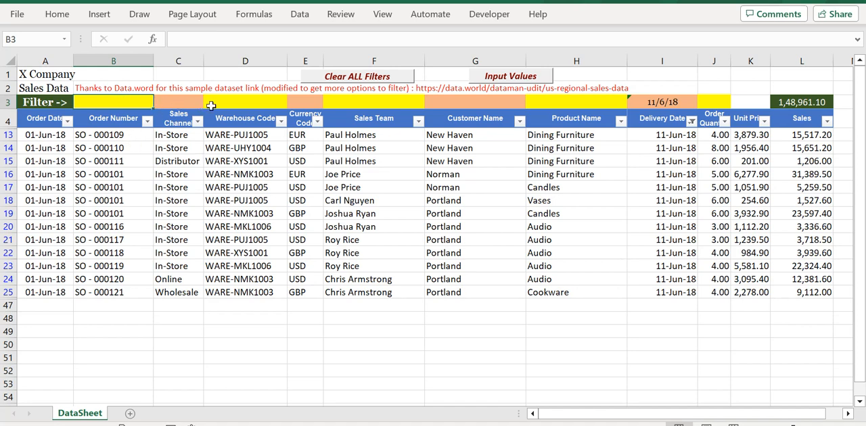
# Review filter cells I3 and J3, then show the Sheet1 Worksheet_Change code in the VBA editor.
pyautogui.click(373, 101)
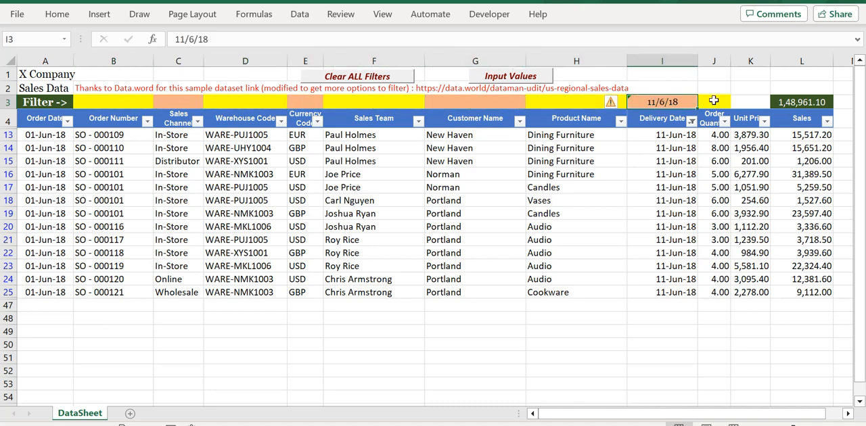
pyautogui.click(715, 101)
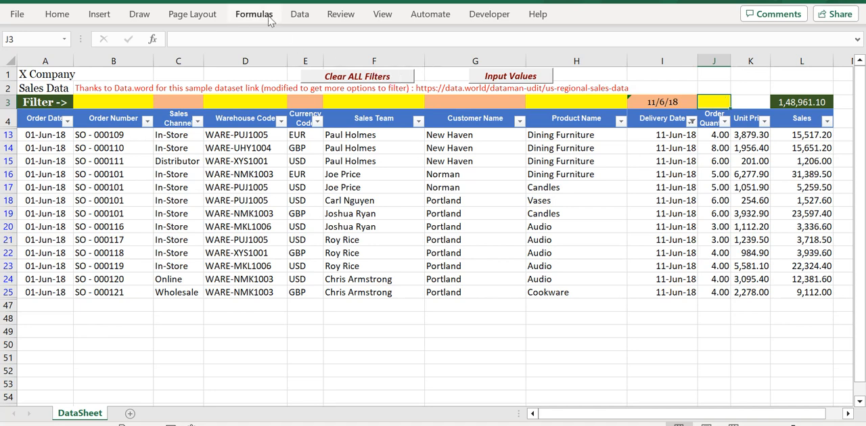
pyautogui.moveTo(836, 231)
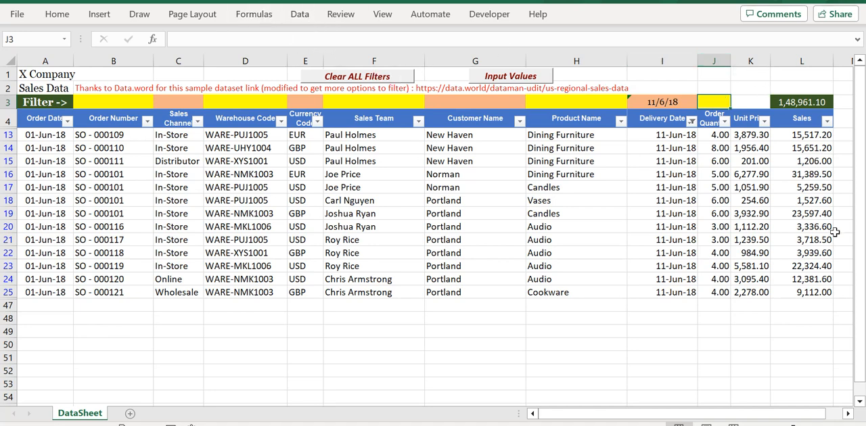
pyautogui.click(490, 13)
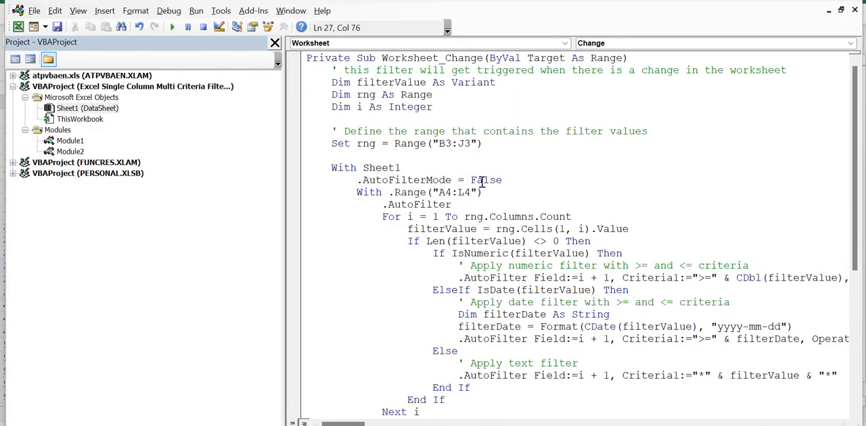
pyautogui.doubleClick(449, 144)
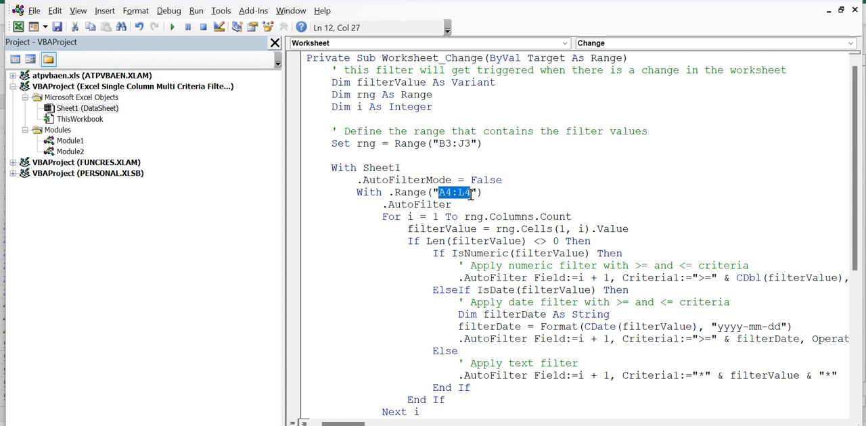
pyautogui.scroll(-3)
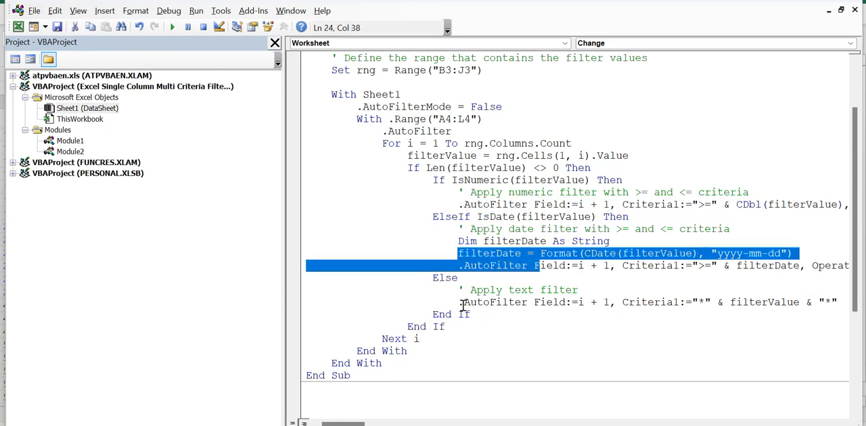
pyautogui.click(766, 304)
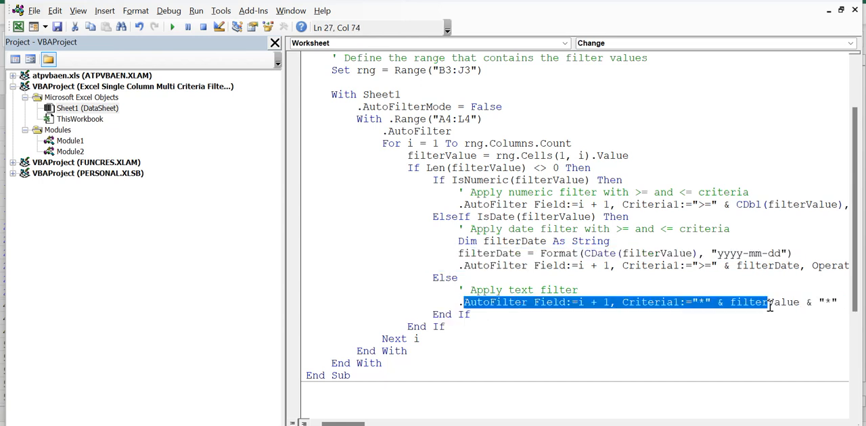
pyautogui.moveTo(631, 341)
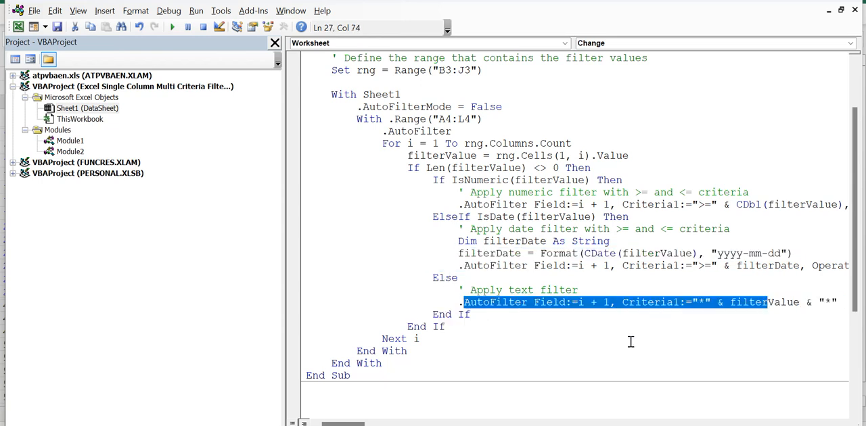